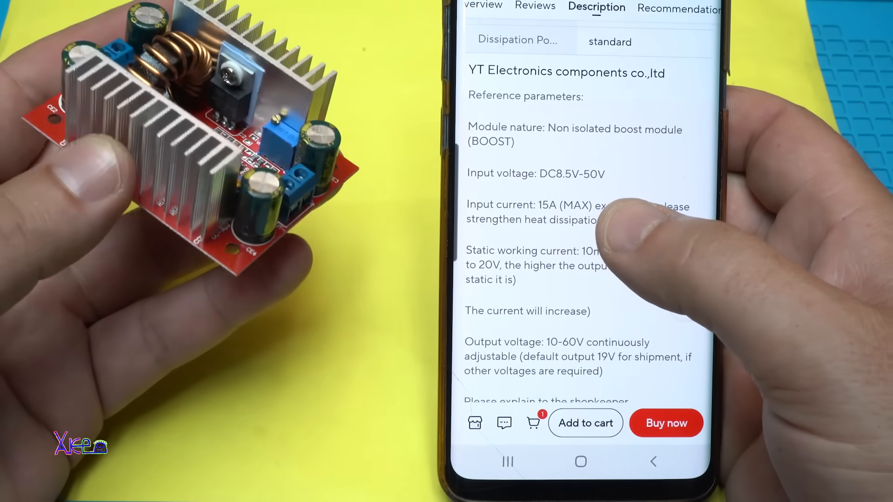
pyautogui.scroll(-3)
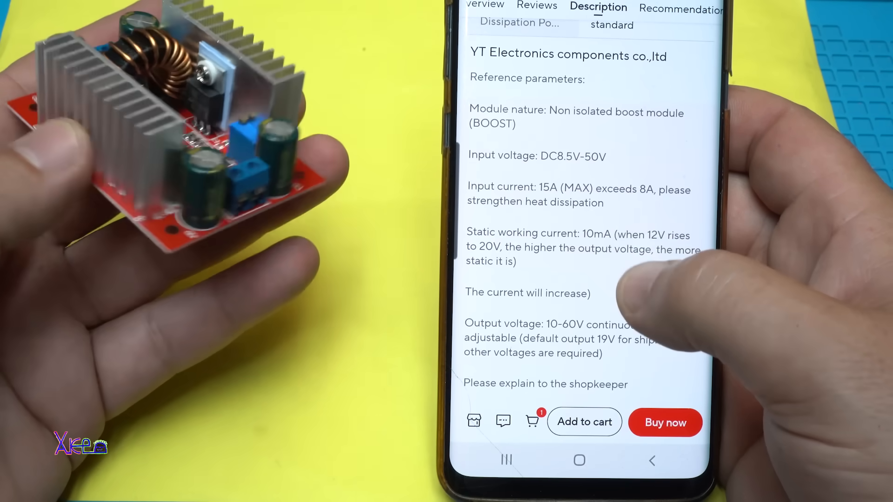
pyautogui.scroll(-3)
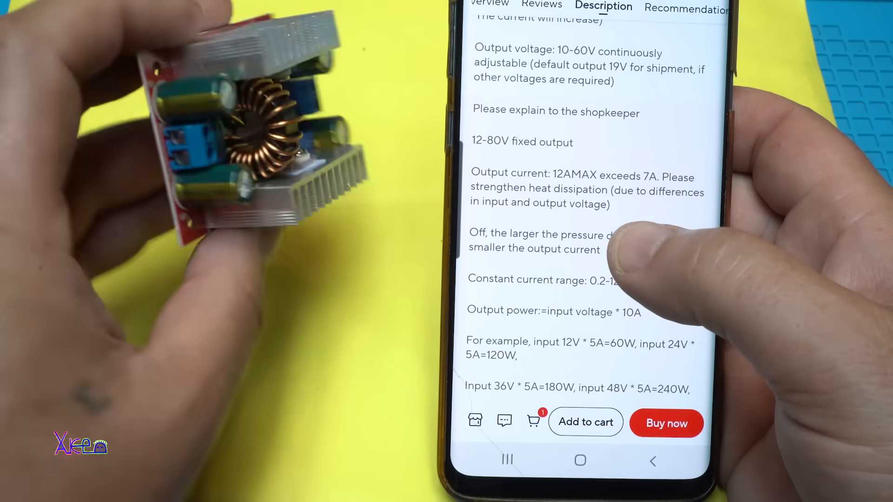
pyautogui.scroll(-3)
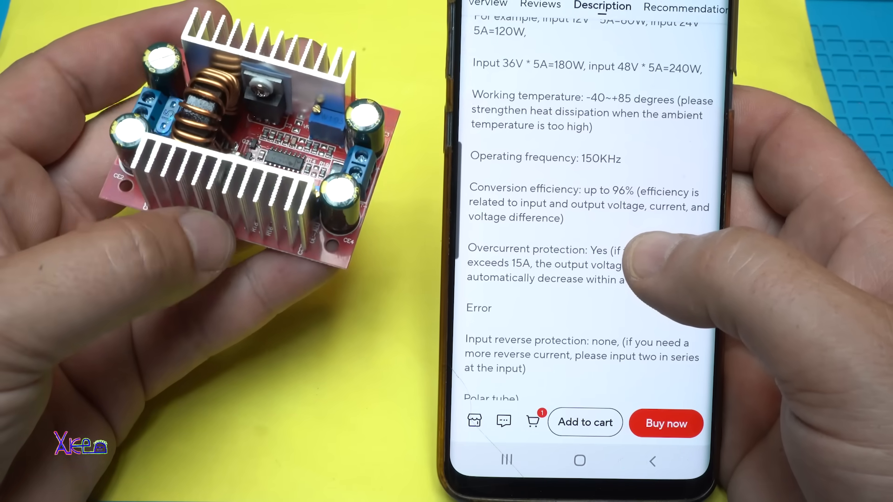
pyautogui.scroll(-3)
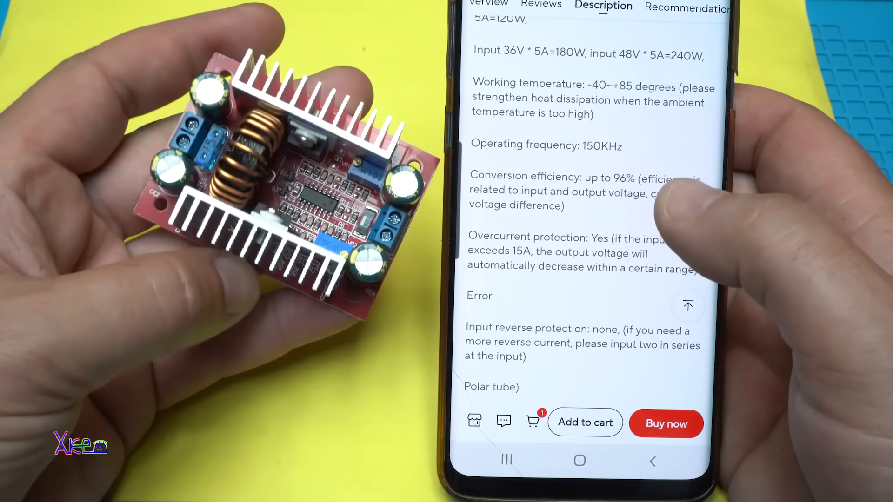